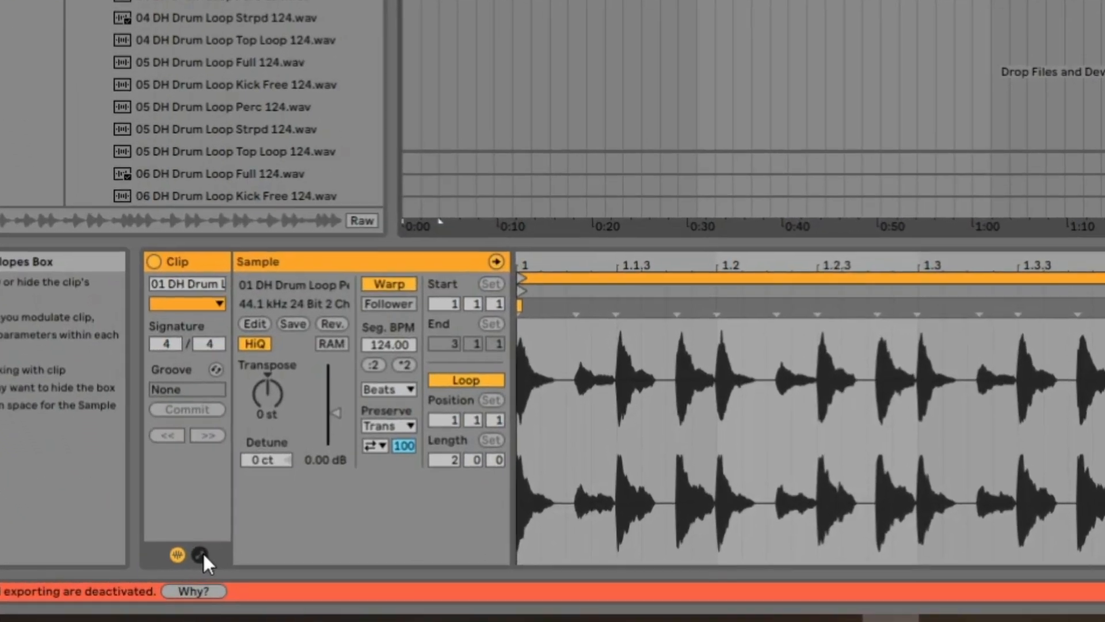
Show the drum loop's Envelopes box and expand its device chooser listing Clip and Mixer.
{"action": "left_click", "coordinate": [199, 556]}
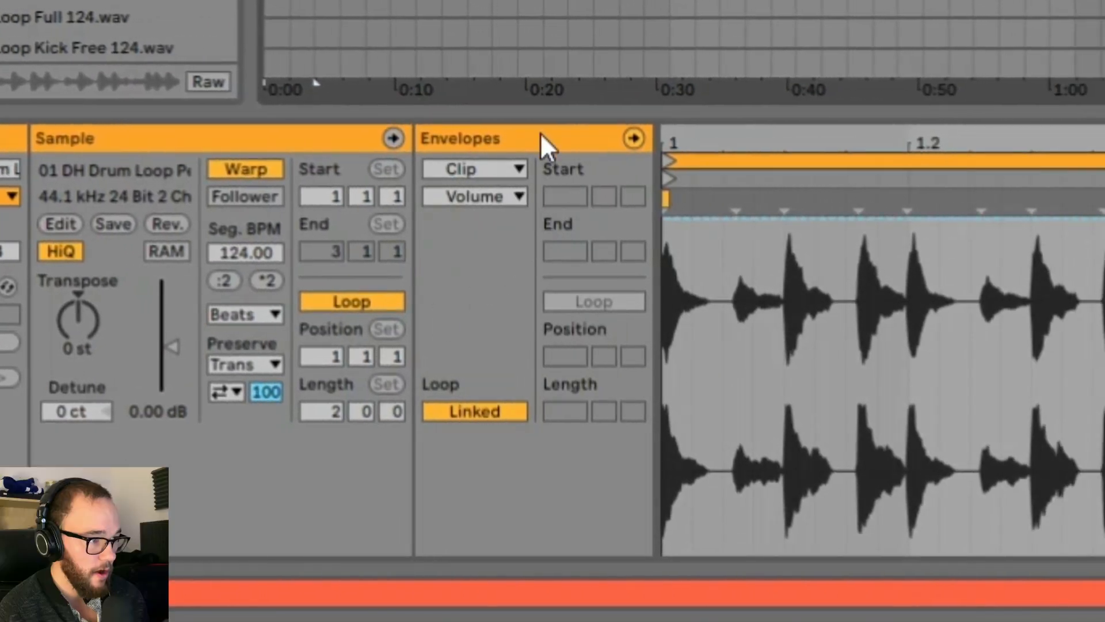
{"action": "mouse_move", "coordinate": [508, 176]}
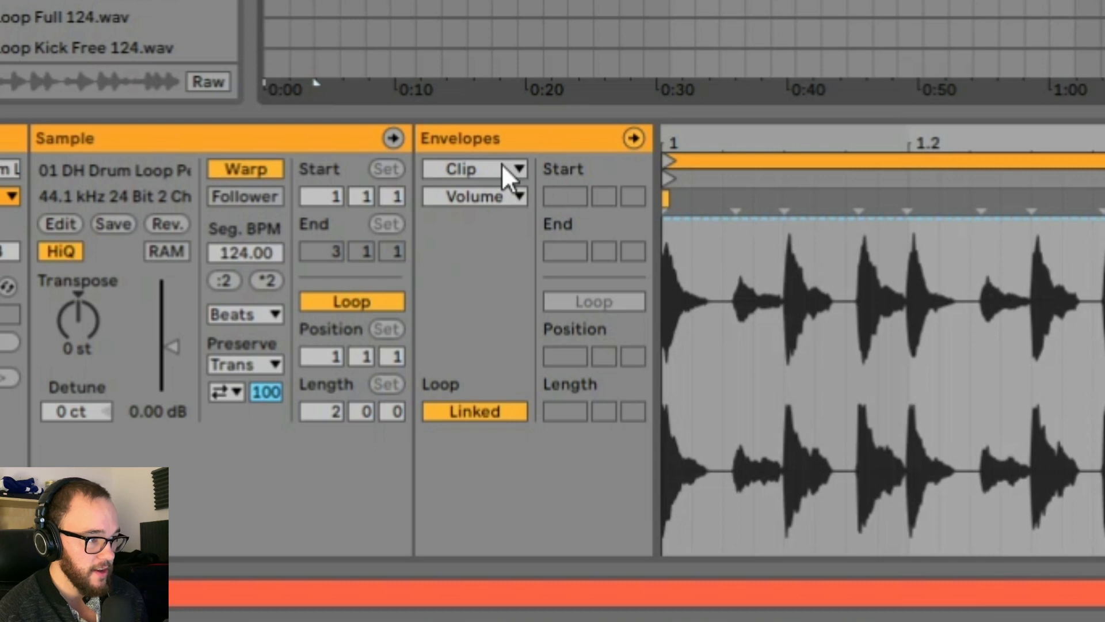
{"action": "mouse_move", "coordinate": [520, 212]}
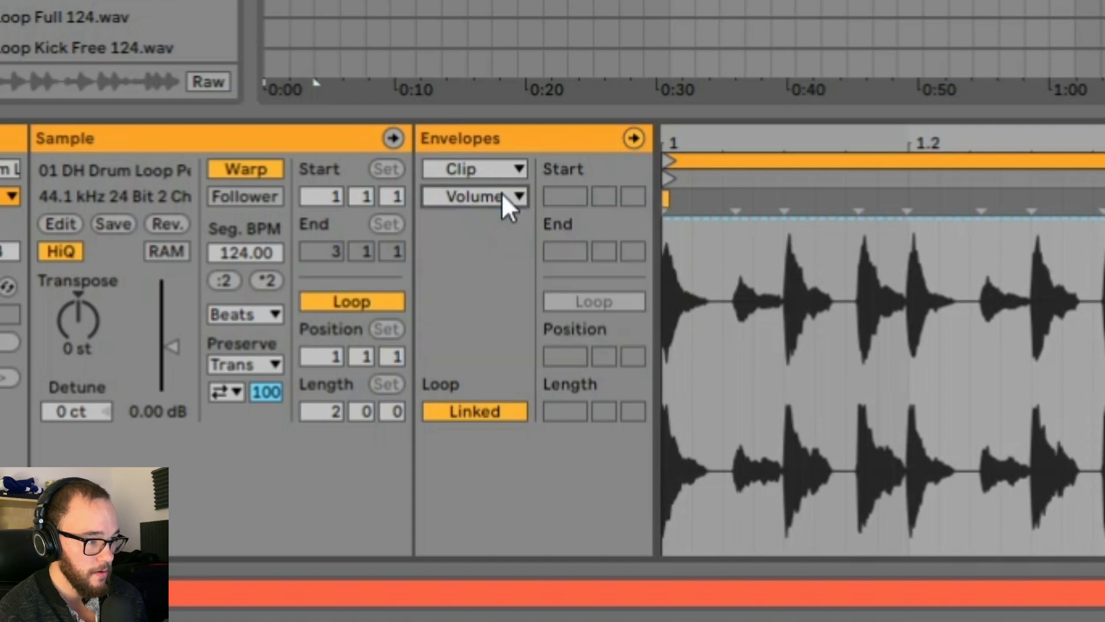
{"action": "left_click", "coordinate": [475, 168]}
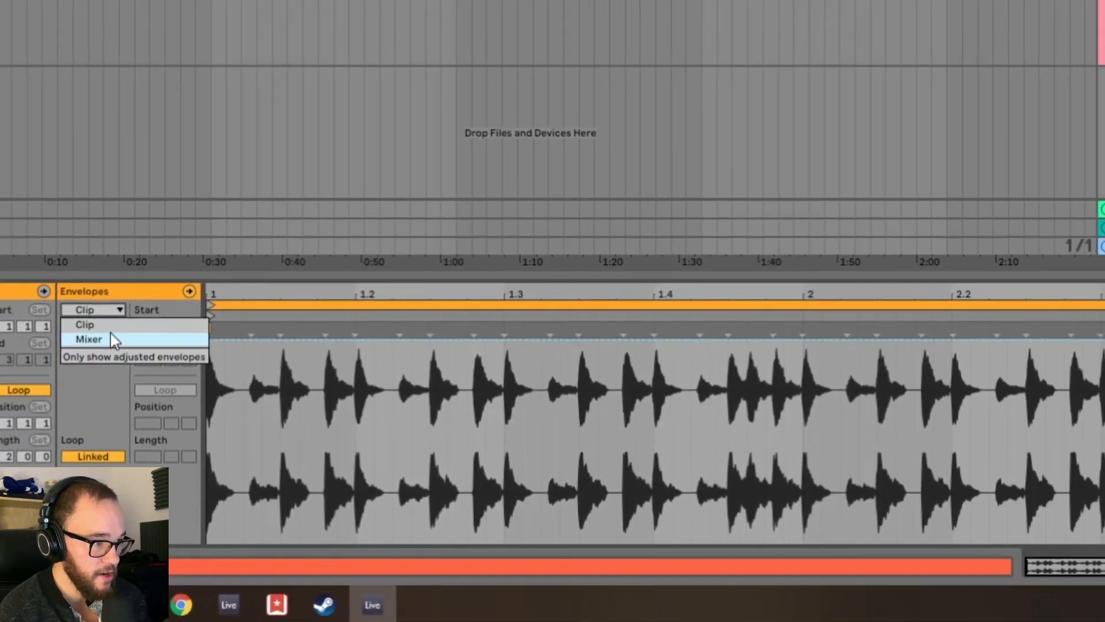
Choose Clip Volume as the envelope target for the drum loop.
{"action": "left_click", "coordinate": [89, 338]}
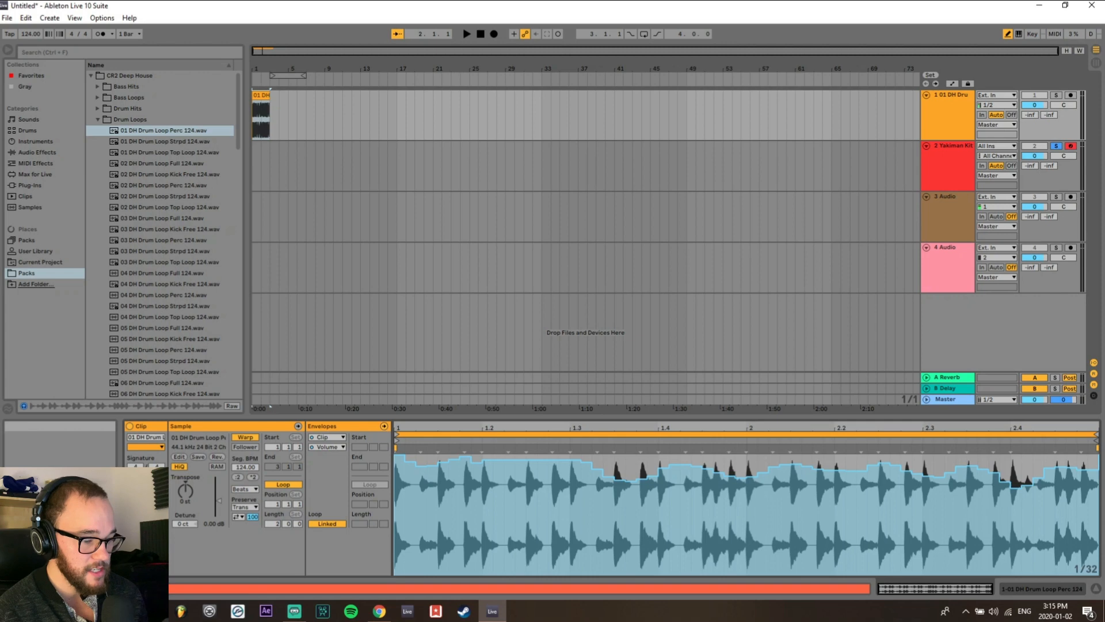
{"action": "mouse_move", "coordinate": [352, 378]}
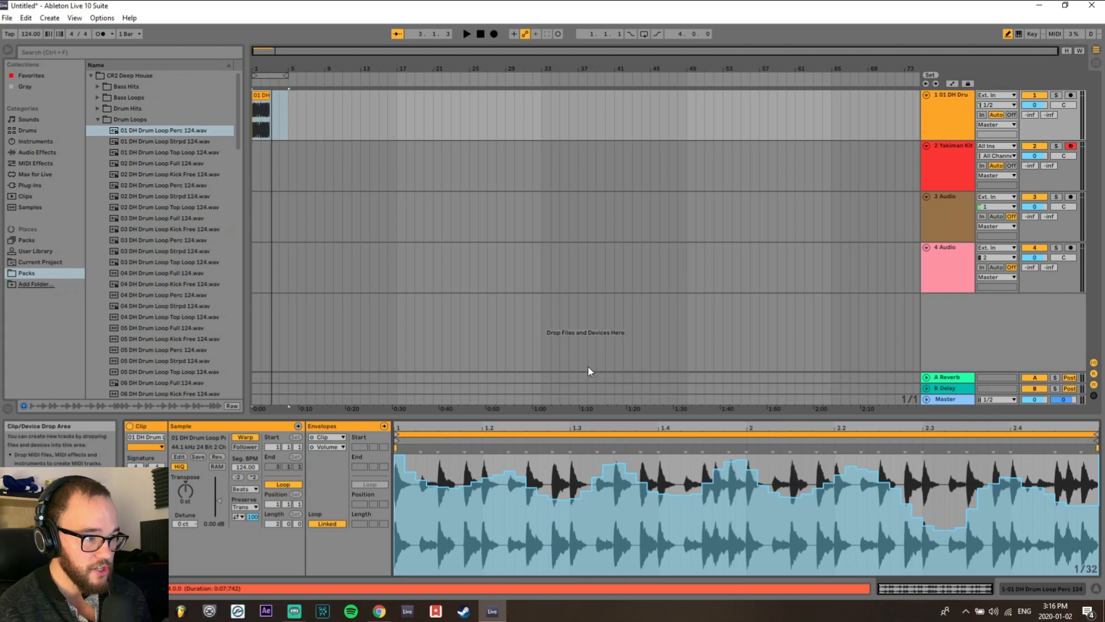
{"action": "mouse_move", "coordinate": [533, 429]}
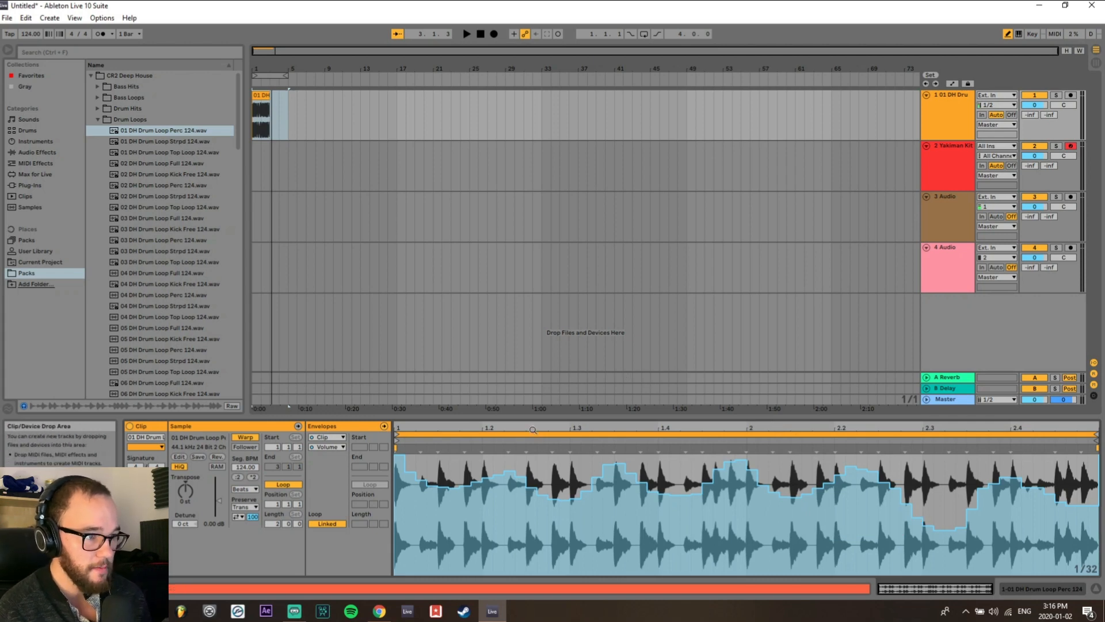
{"action": "mouse_move", "coordinate": [525, 451]}
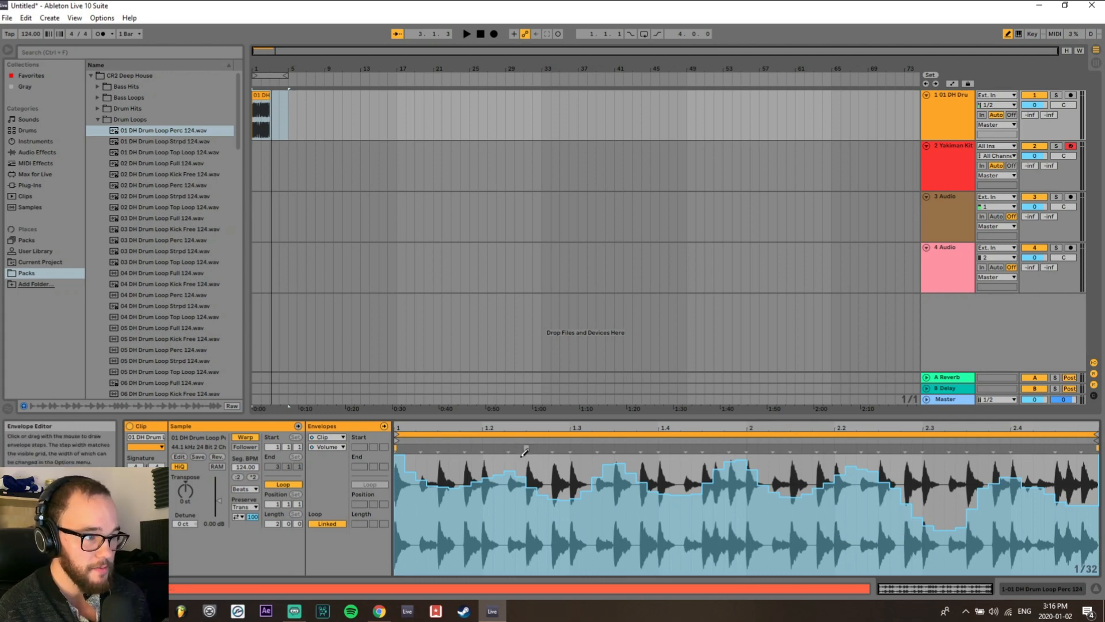
{"action": "mouse_move", "coordinate": [176, 150]}
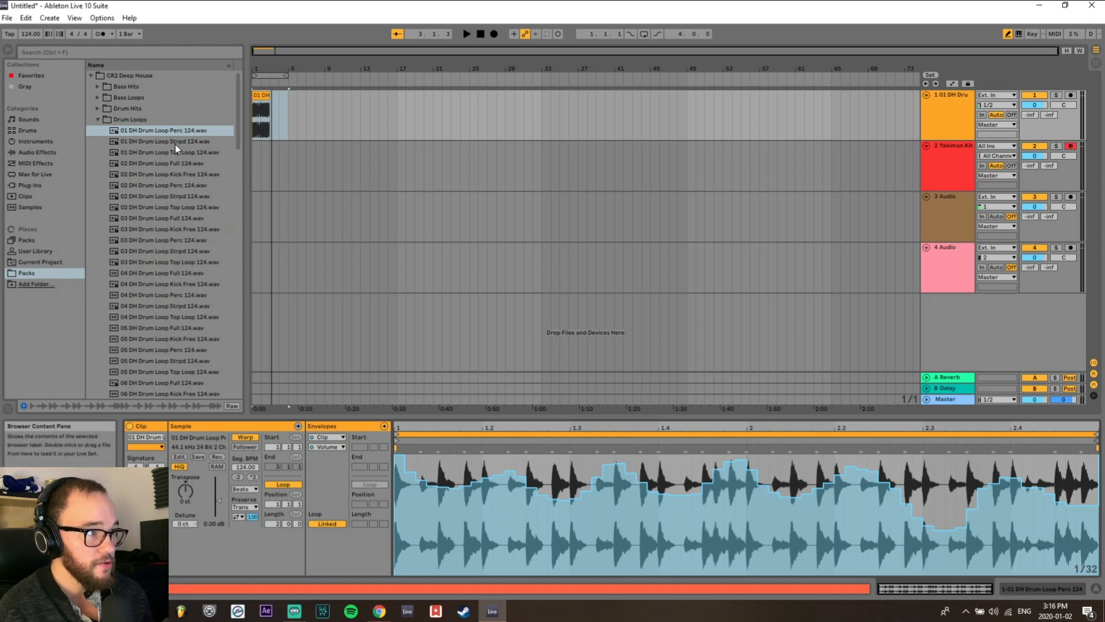
Locate and load the MIDI drum clip from the library.
{"action": "left_click", "coordinate": [127, 52]}
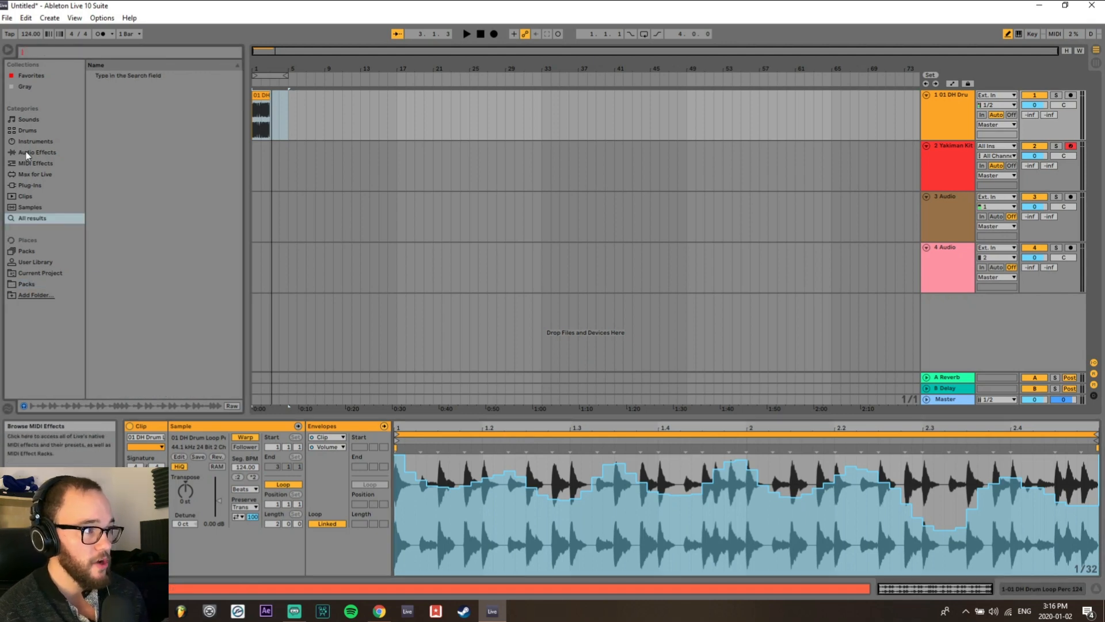
{"action": "left_click", "coordinate": [28, 130]}
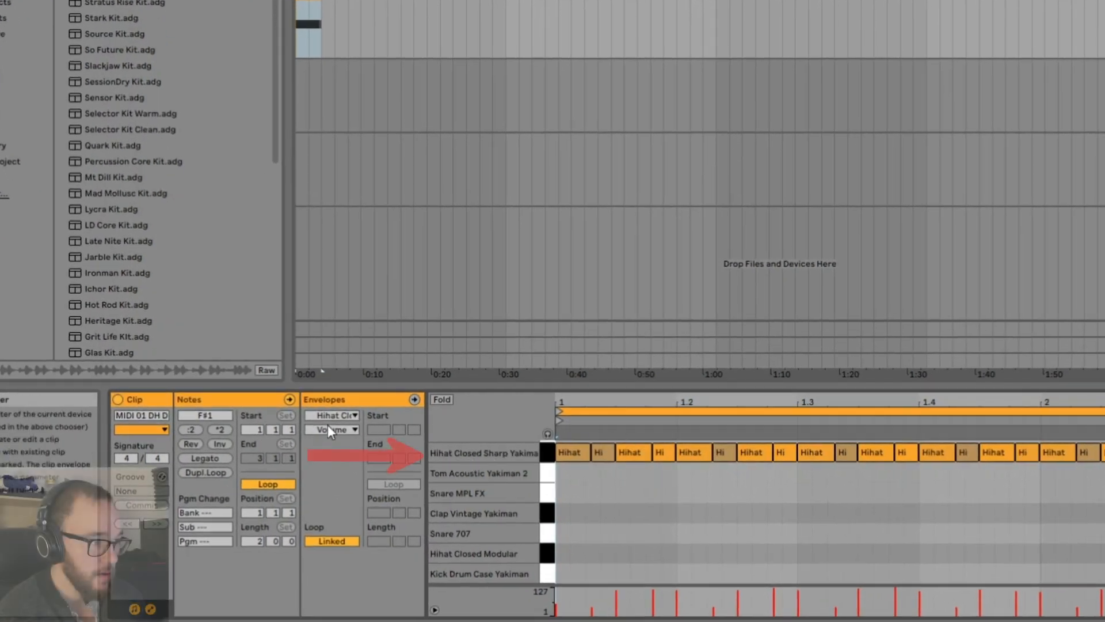
Target the envelope at Hihat Closed Sharp Yakiman and list its parameters to pick Volume.
{"action": "left_click", "coordinate": [332, 429]}
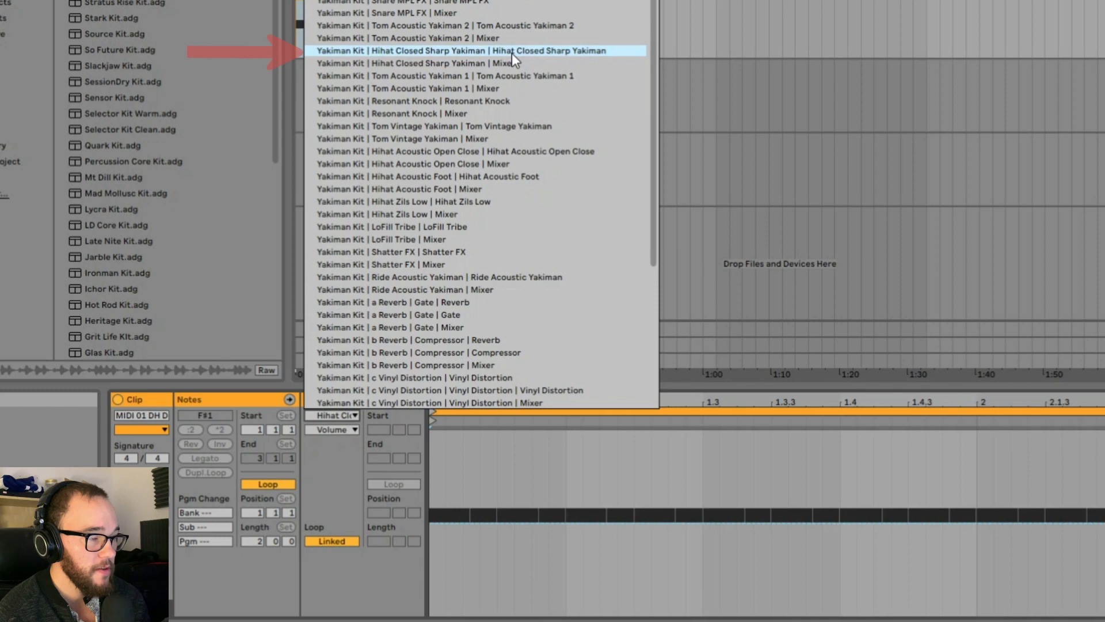
{"action": "mouse_move", "coordinate": [534, 59]}
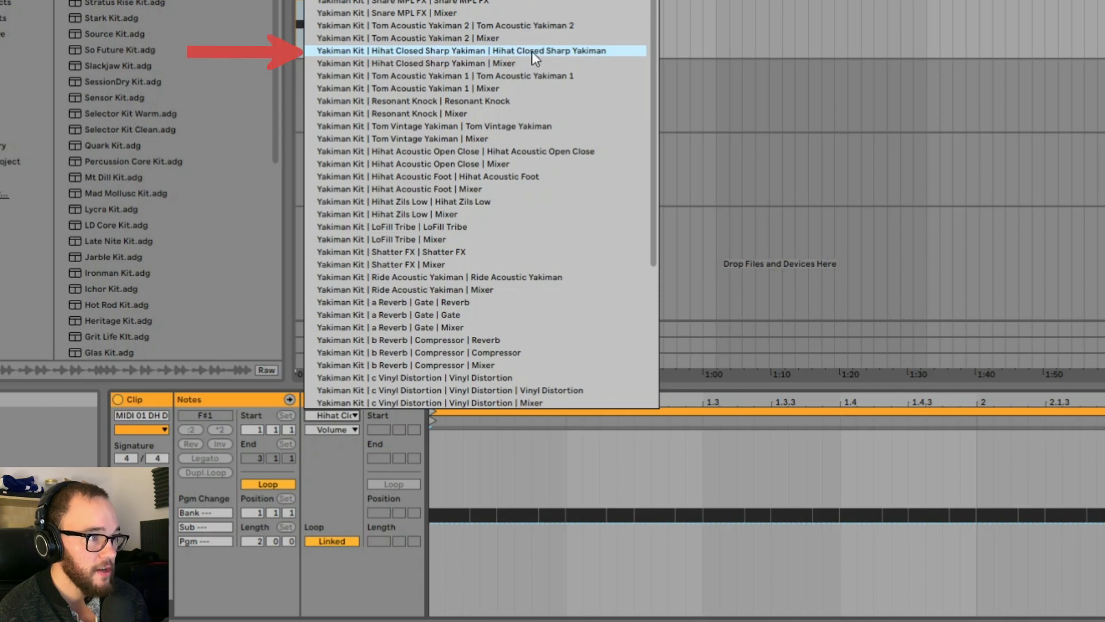
{"action": "left_click", "coordinate": [344, 429]}
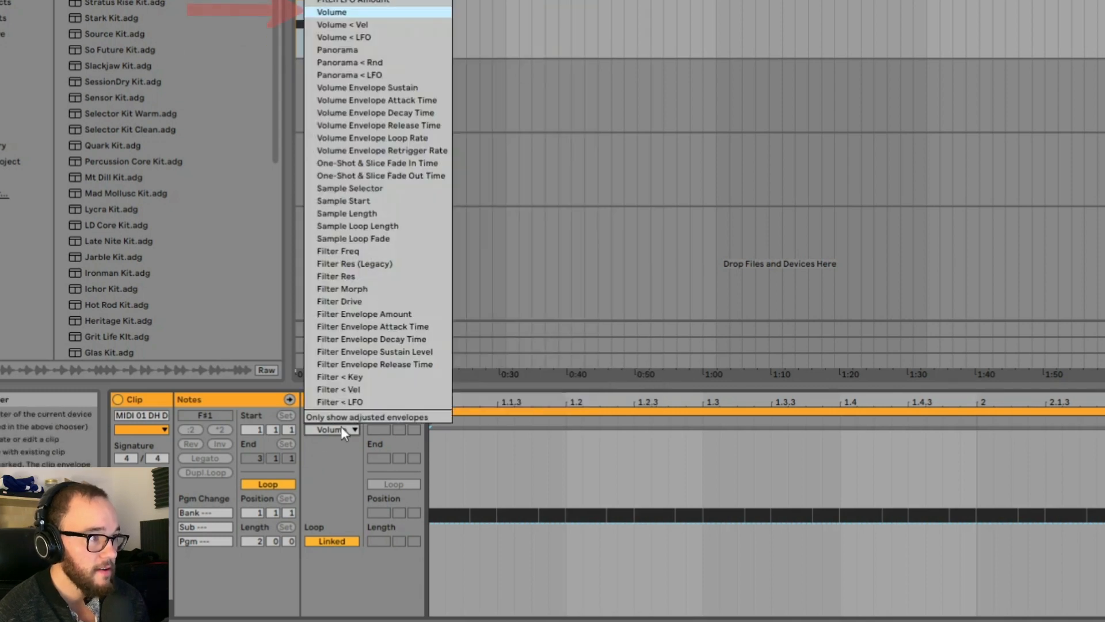